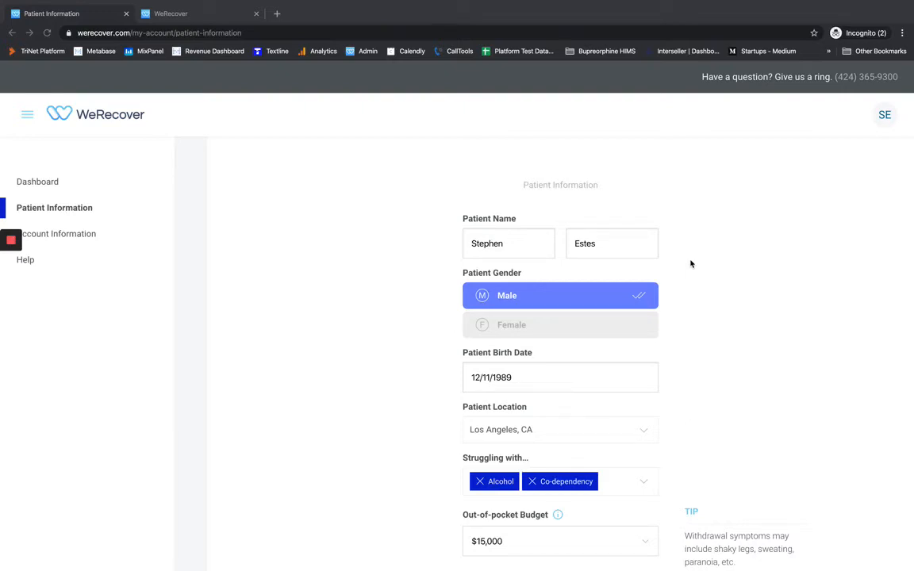
Step: Save the patient information form with insurance, member ID and policy holder details
{"action": "scroll", "scroll_direction": "down", "scroll_amount": 3}
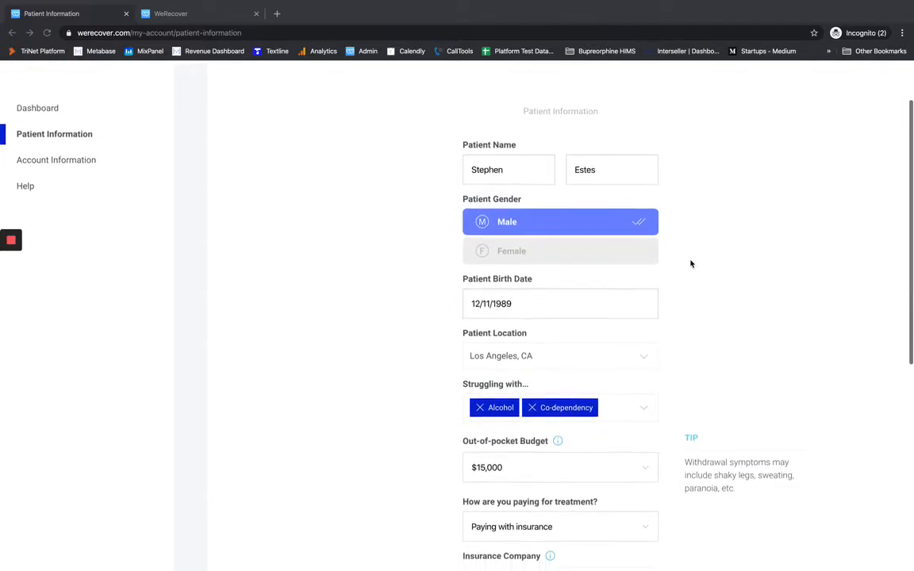
{"action": "scroll", "scroll_direction": "down", "scroll_amount": 3}
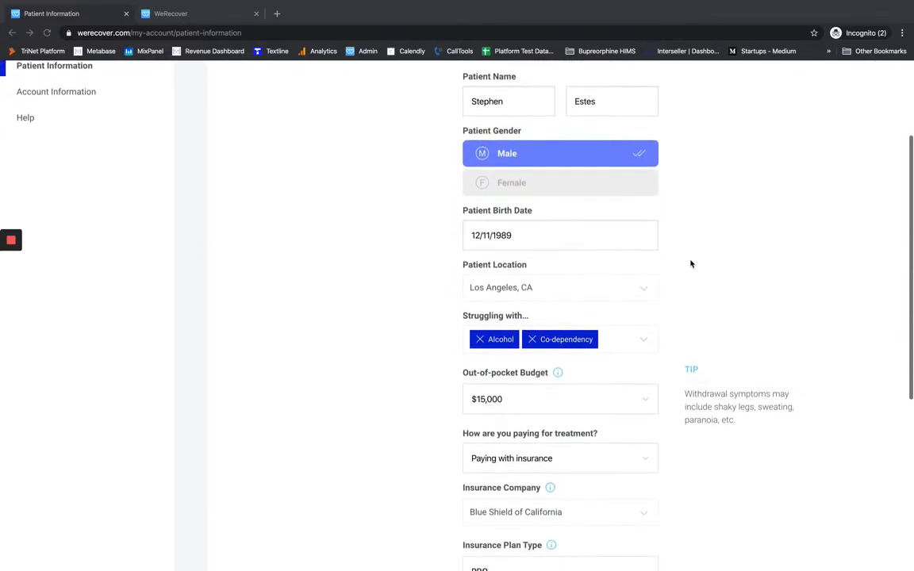
{"action": "scroll", "scroll_direction": "down", "scroll_amount": 3}
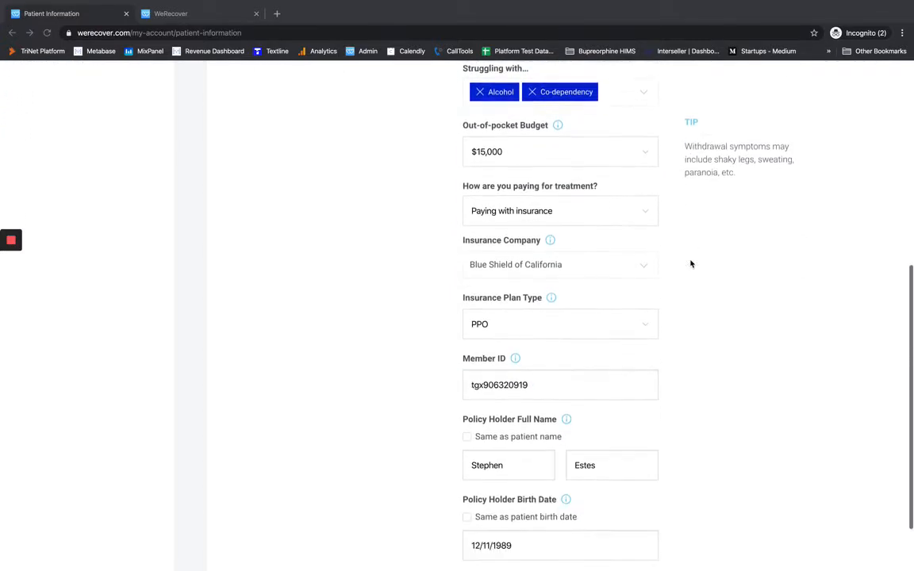
{"action": "scroll", "scroll_direction": "down", "scroll_amount": 3}
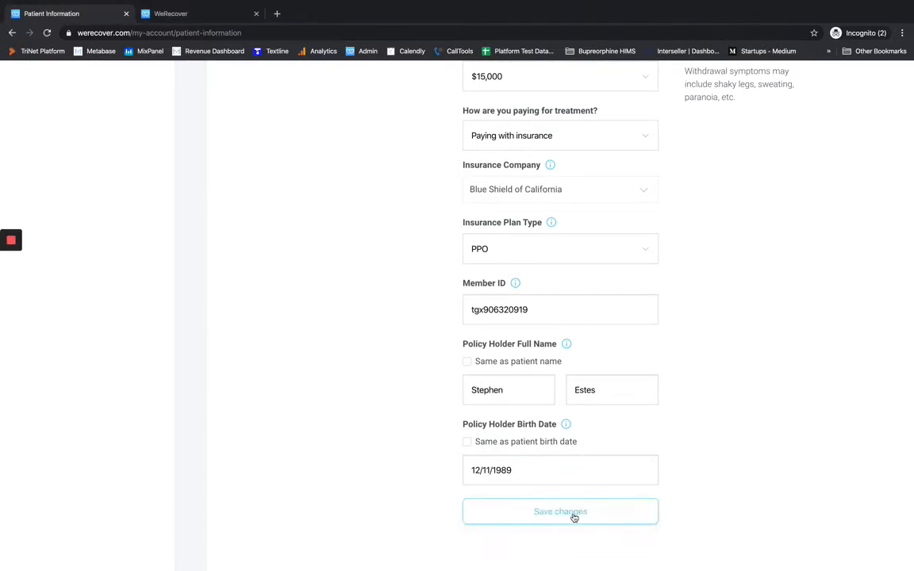
{"action": "left_click", "coordinate": [560, 512]}
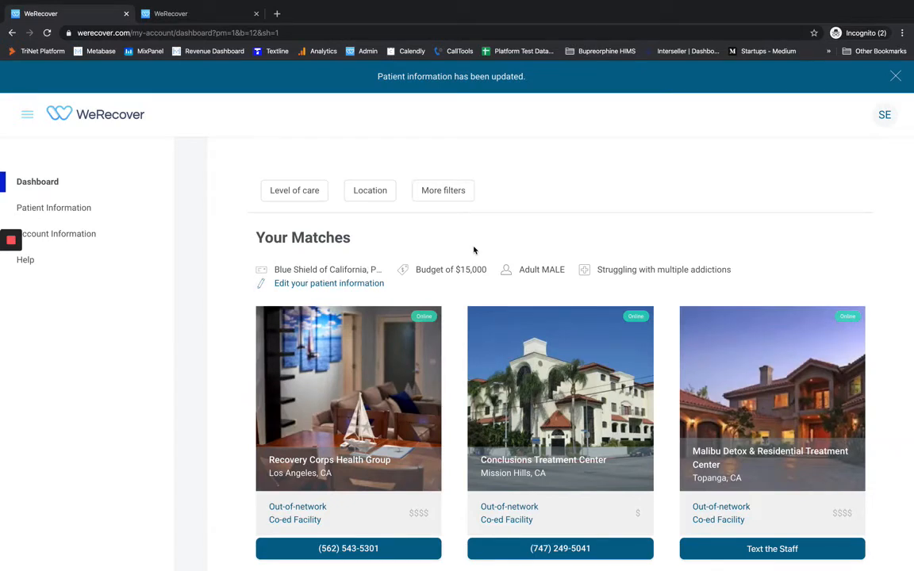
Step: Dismiss the update notice and browse matches down to R&R Recovery and J House
{"action": "left_click", "coordinate": [895, 75]}
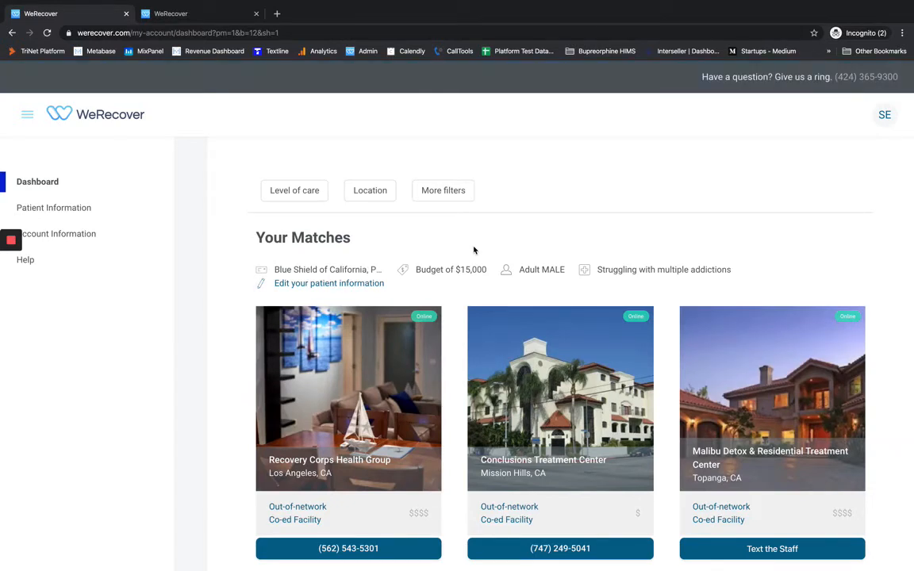
{"action": "scroll", "scroll_direction": "down", "scroll_amount": 3}
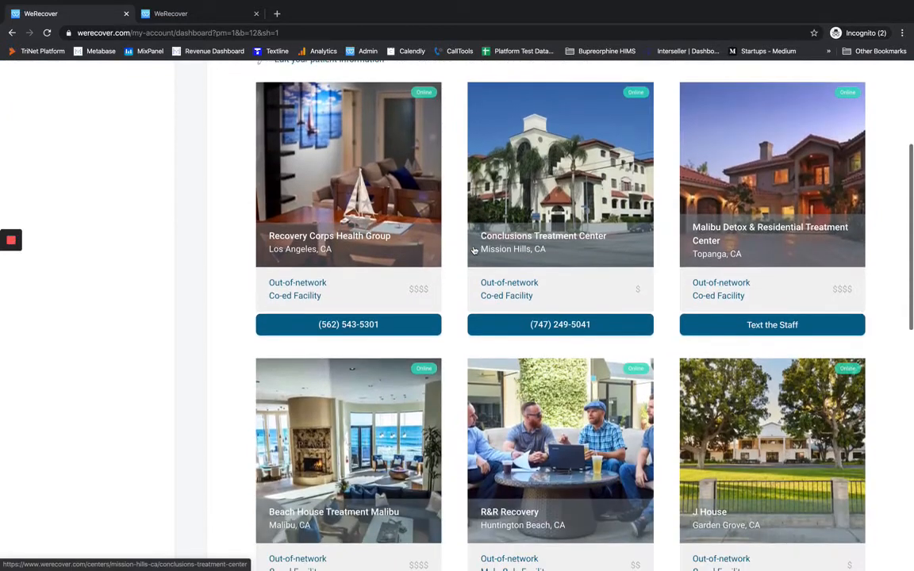
{"action": "scroll", "scroll_direction": "down", "scroll_amount": 3}
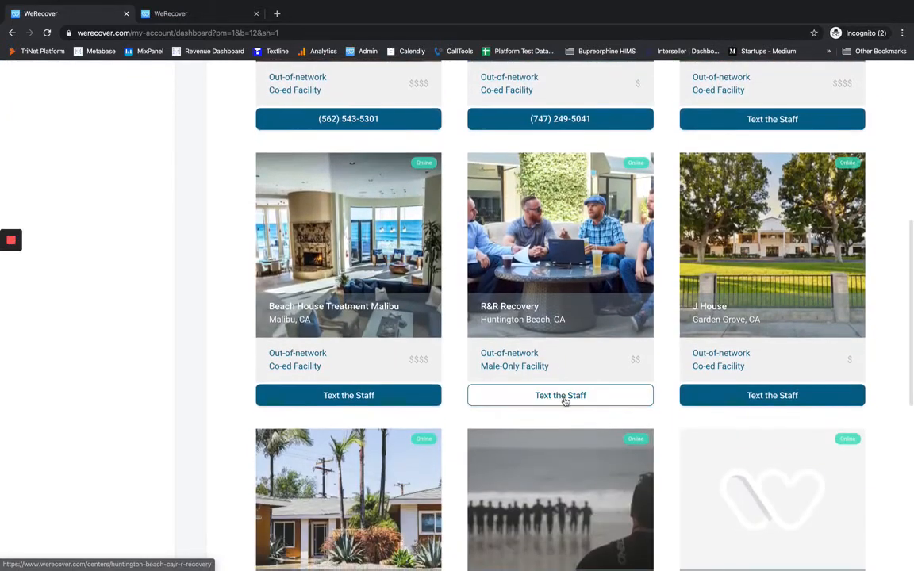
{"action": "left_click", "coordinate": [560, 395]}
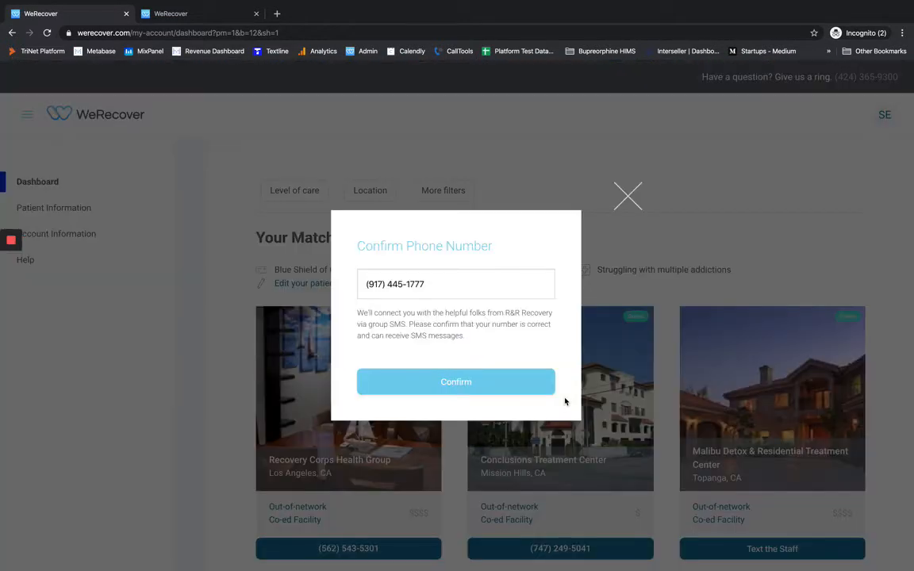
{"action": "mouse_move", "coordinate": [627, 197]}
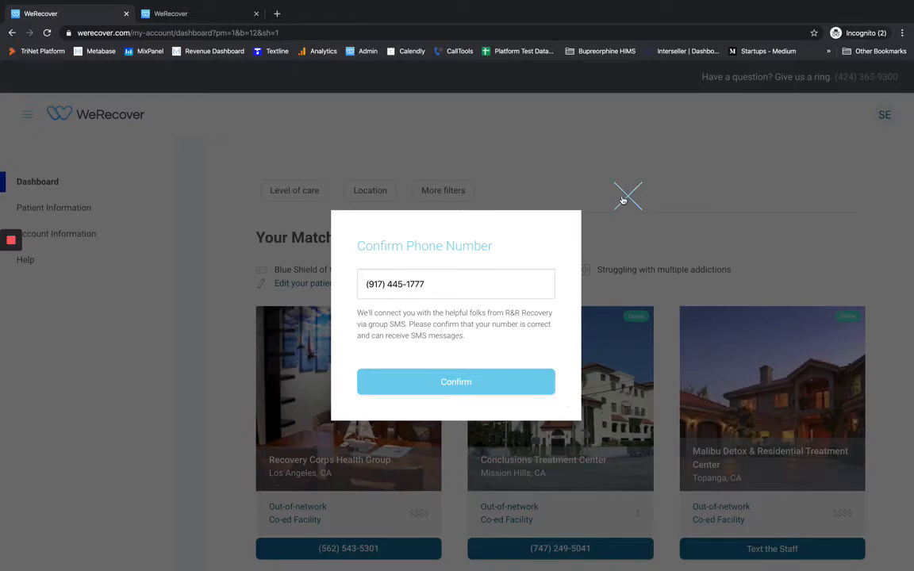
{"action": "left_click", "coordinate": [628, 196]}
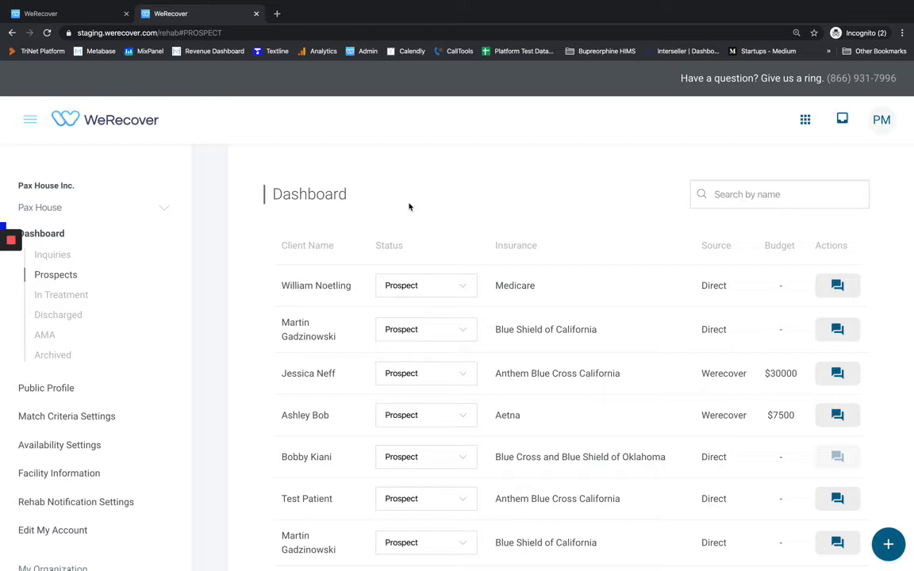
{"action": "mouse_move", "coordinate": [590, 334]}
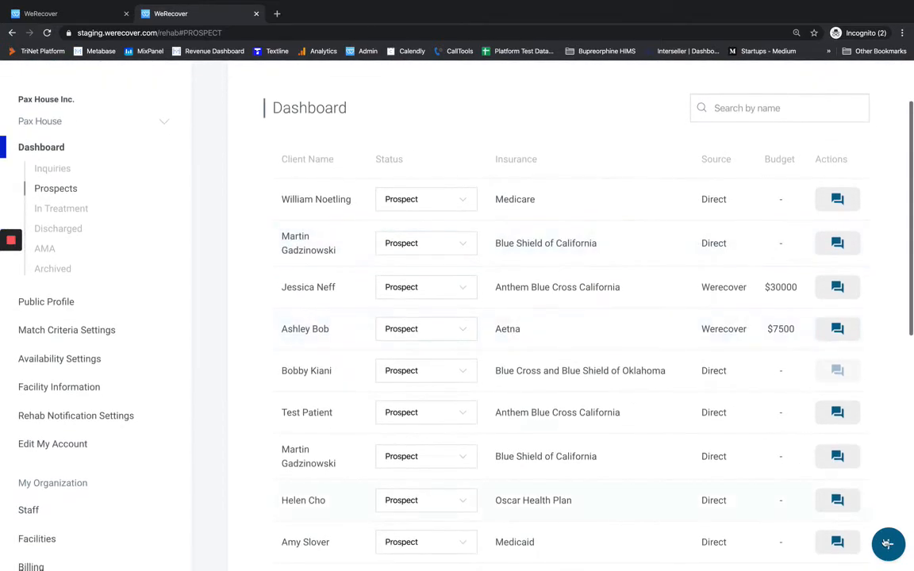
Step: Preview the Add Patient form, close it, then open the Blue Shield prospect's record
{"action": "left_click", "coordinate": [888, 545]}
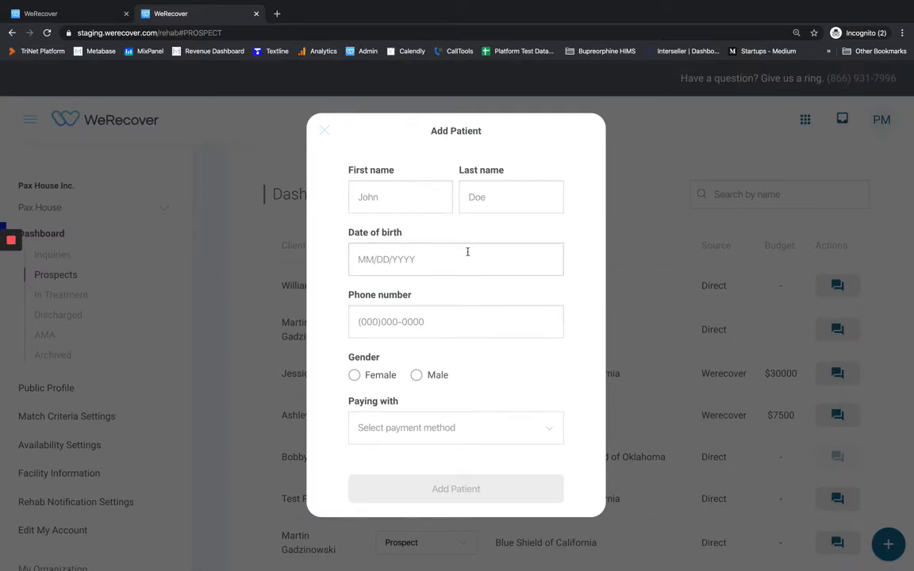
{"action": "left_click", "coordinate": [324, 130]}
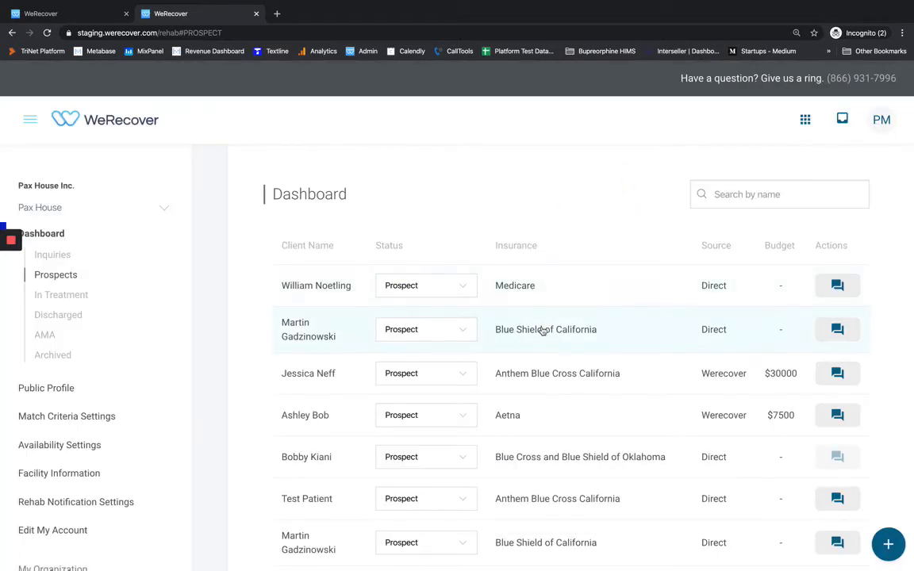
{"action": "left_click", "coordinate": [308, 329]}
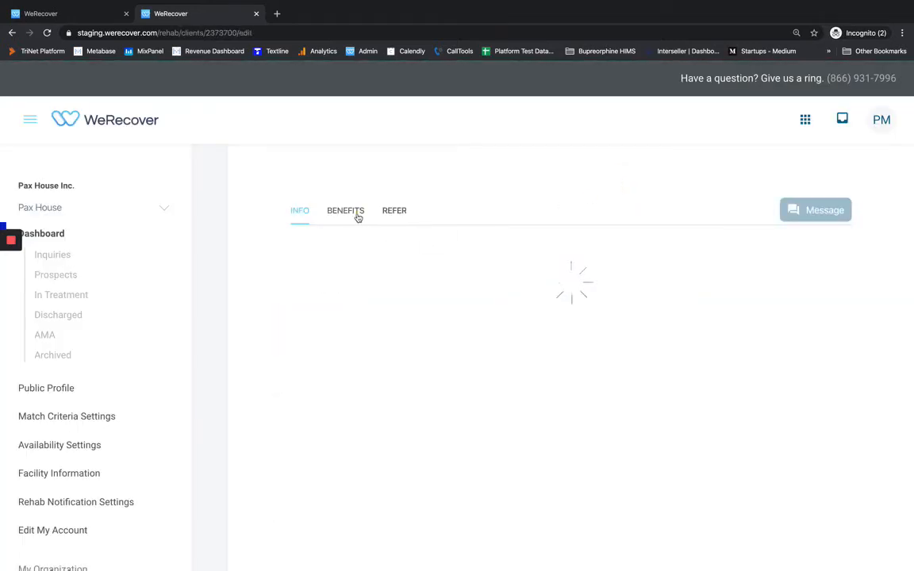
Step: View the client's benefits eligibility response showing active Blue Shield California coverage
{"action": "left_click", "coordinate": [345, 211]}
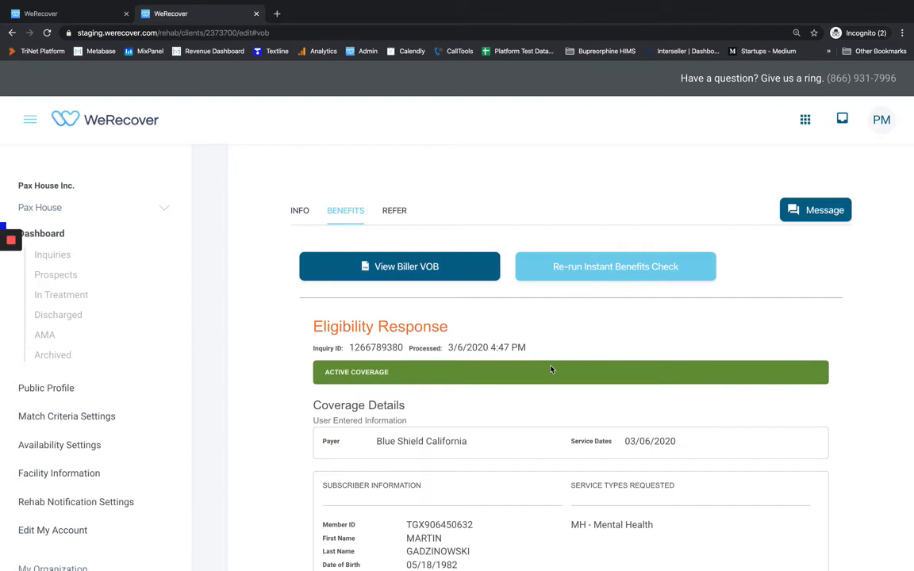
{"action": "scroll", "scroll_direction": "down", "scroll_amount": 3}
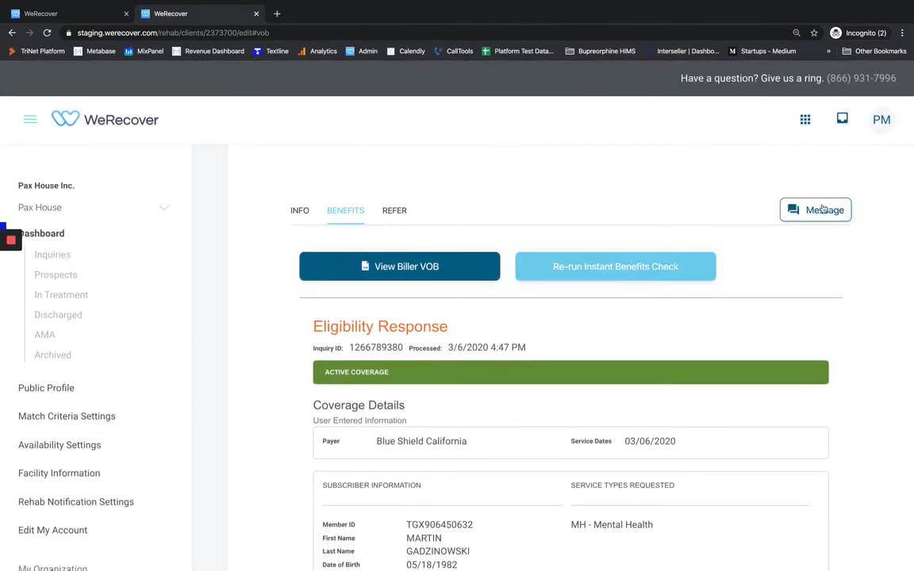
Step: Open the client's message thread with the insurance card photo and greeting
{"action": "left_click", "coordinate": [815, 209]}
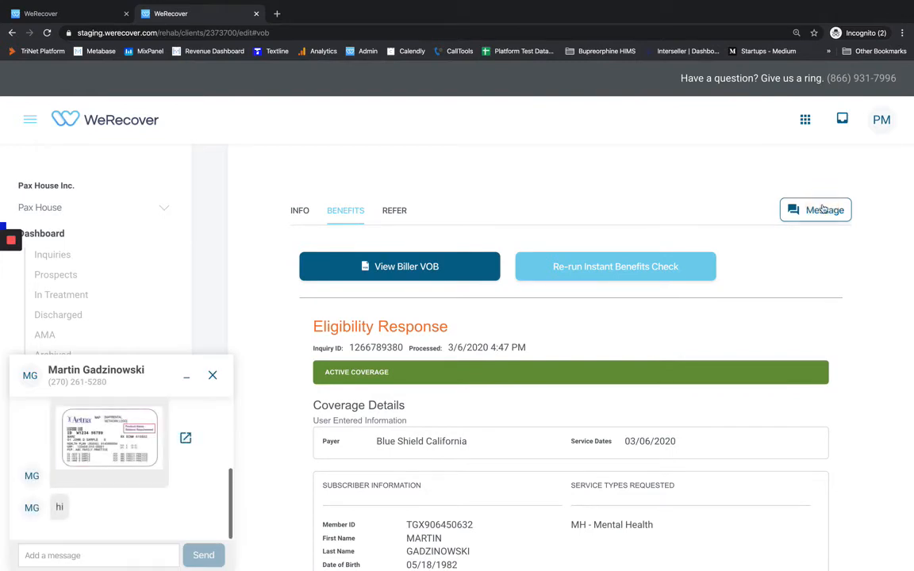
{"action": "mouse_move", "coordinate": [133, 451]}
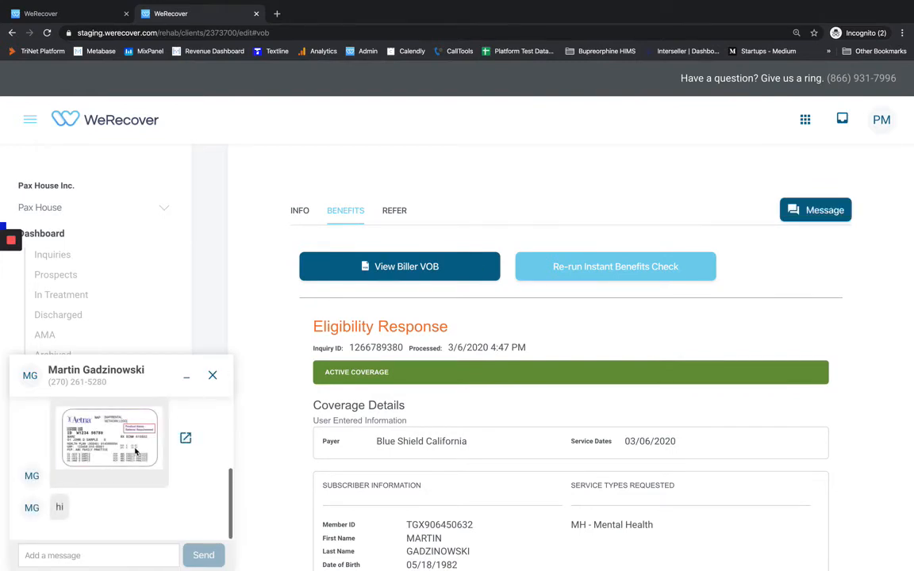
{"action": "scroll", "scroll_direction": "up", "scroll_amount": 3}
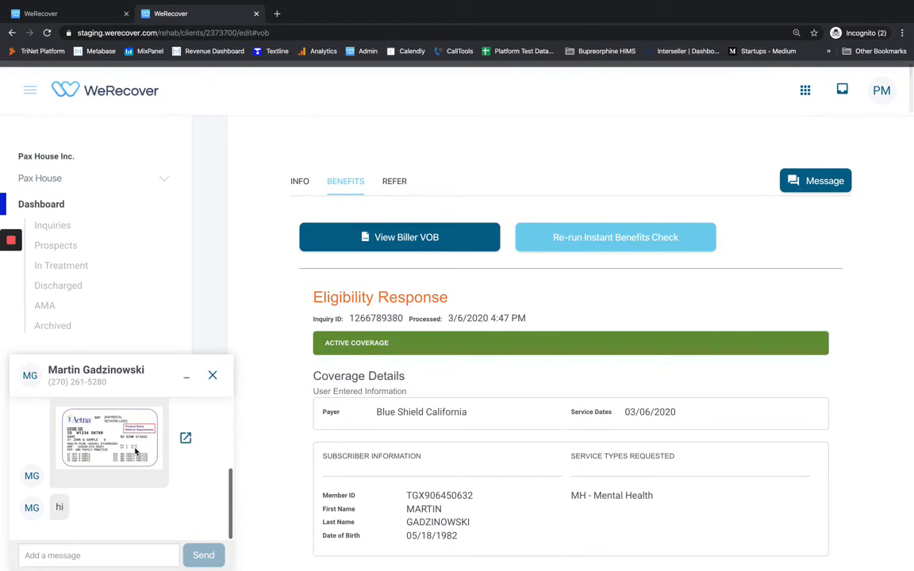
{"action": "mouse_move", "coordinate": [220, 350]}
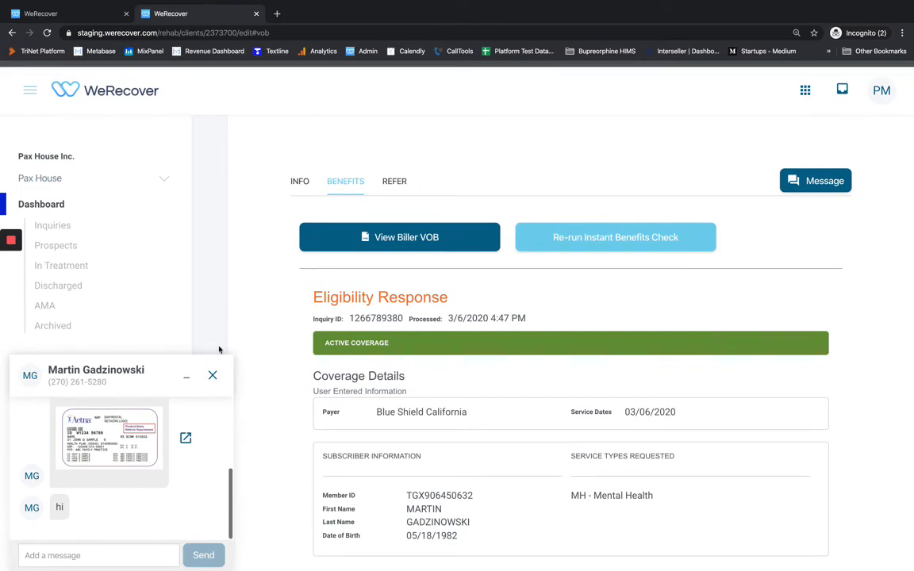
{"action": "mouse_move", "coordinate": [395, 181]}
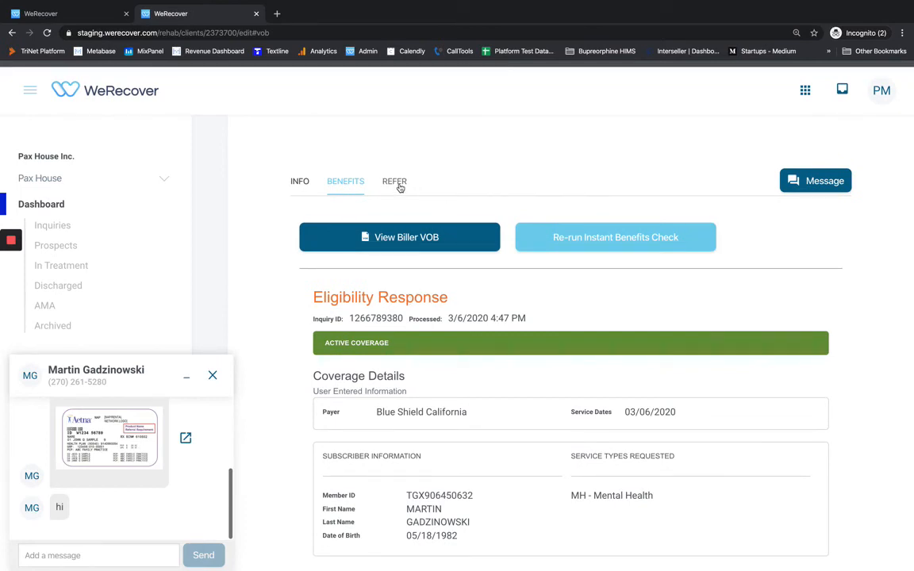
Step: Show the client's referral section, listing admissible facilities like Zach's House and Berkeley's House
{"action": "left_click", "coordinate": [395, 181]}
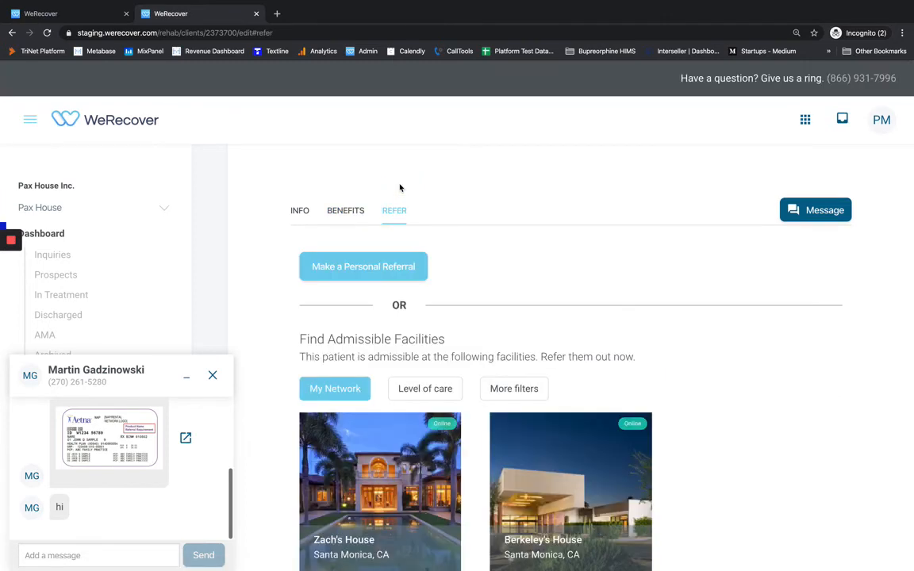
{"action": "mouse_move", "coordinate": [512, 378]}
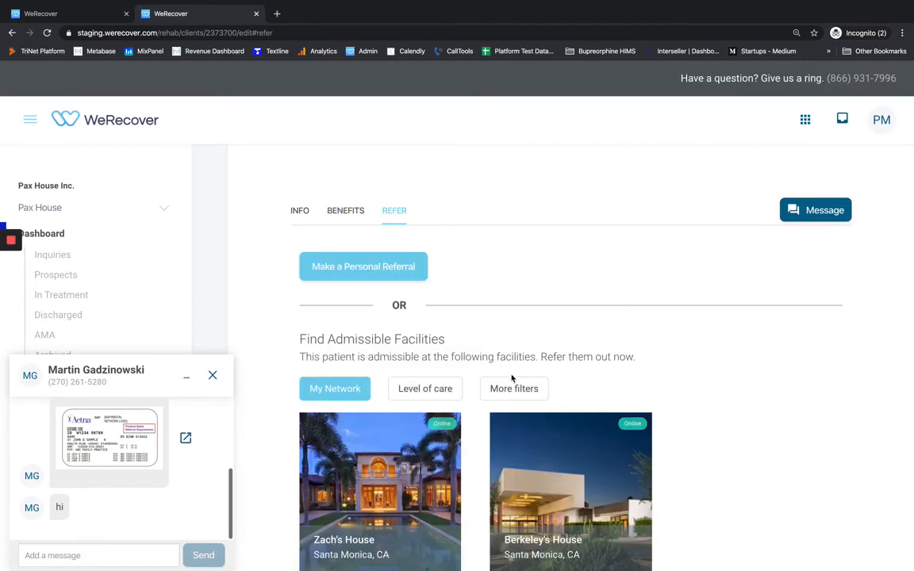
{"action": "scroll", "scroll_direction": "down", "scroll_amount": 3}
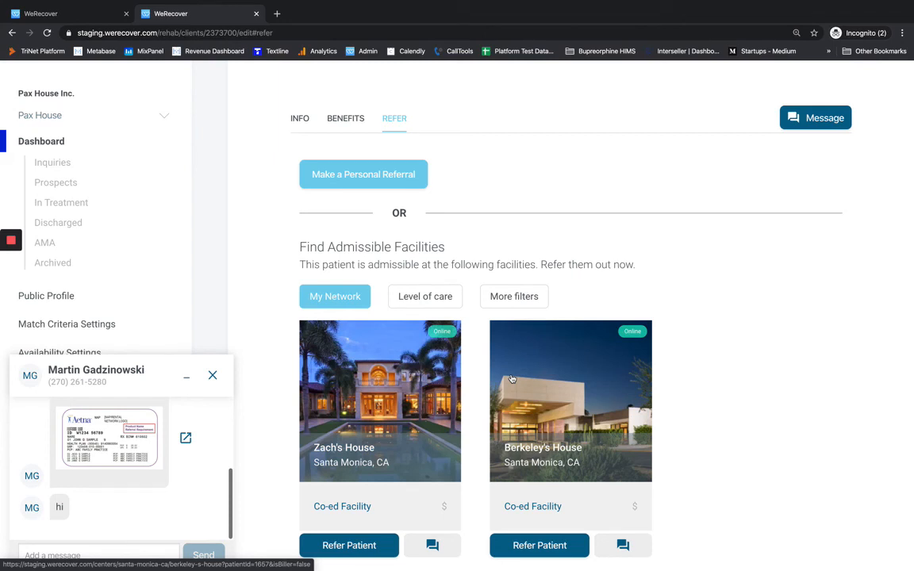
{"action": "scroll", "scroll_direction": "up", "scroll_amount": 3}
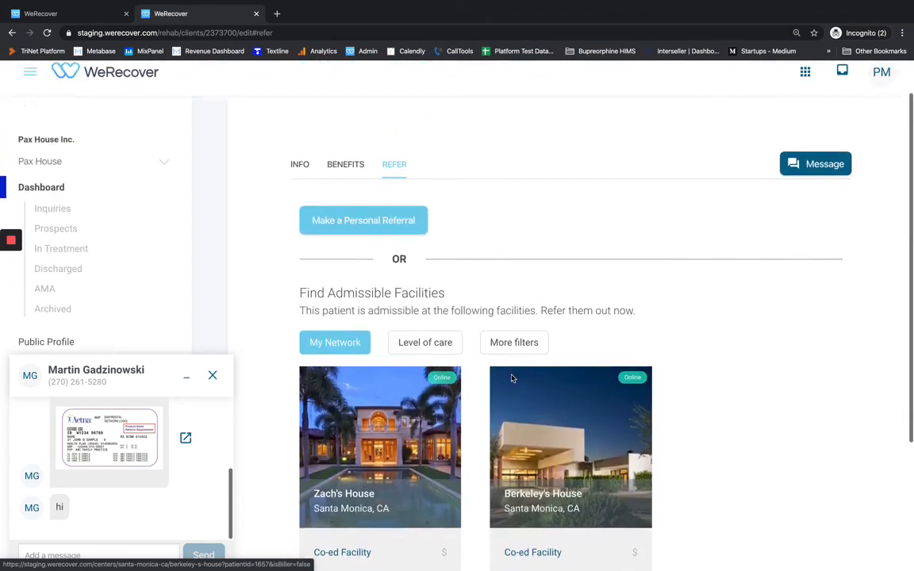